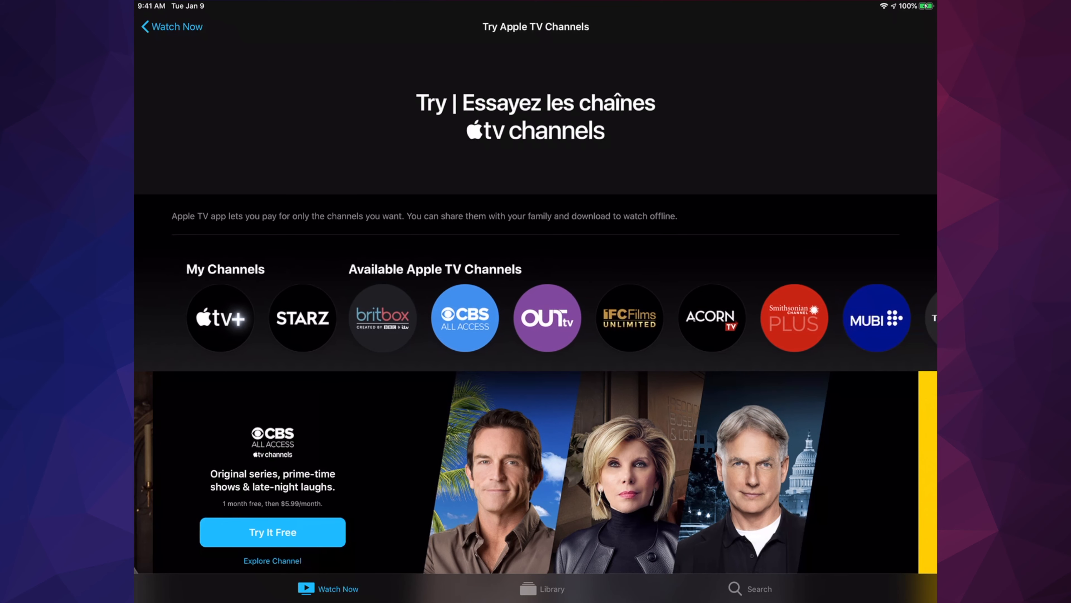
- Leave the Apple TV channels page and return to the iPad home screen
scroll("left", 3)
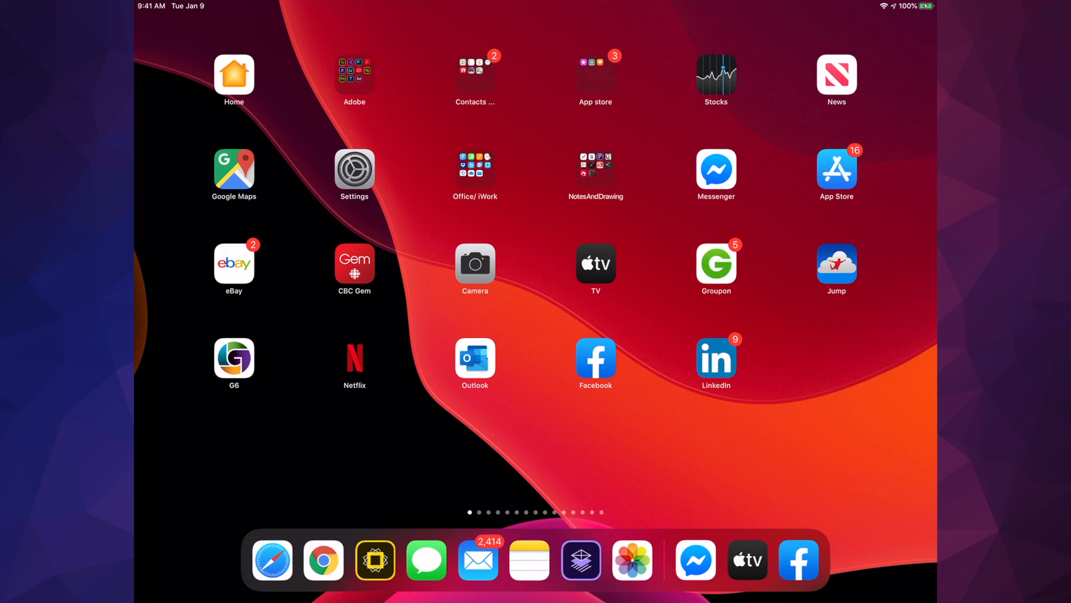
- Reach the STARZ on Apple TV edit page via Settings > Apple ID > Subscriptions
left_click(353, 167)
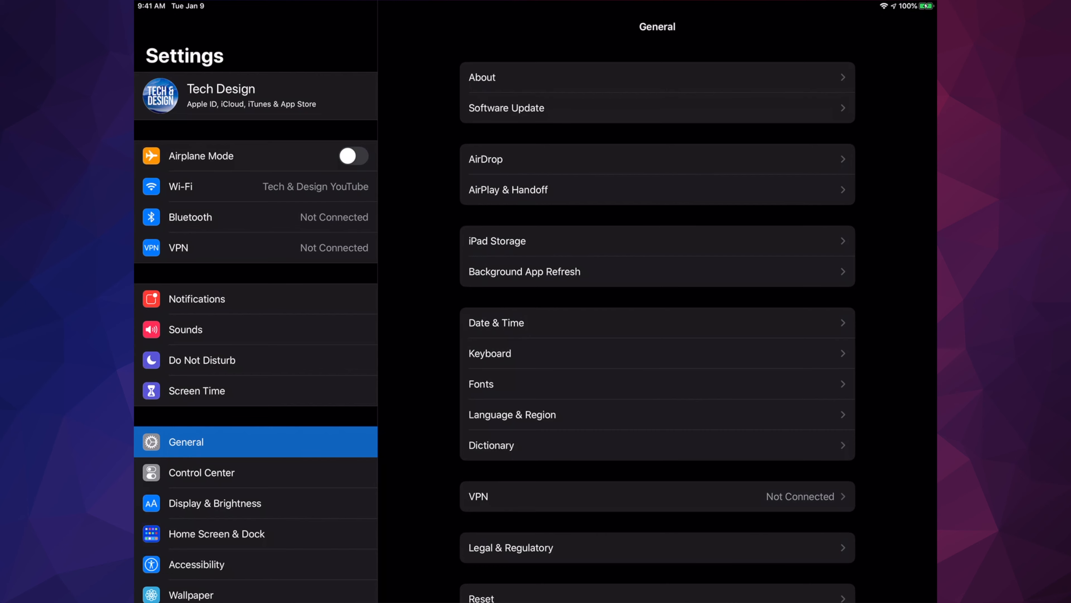
left_click(255, 95)
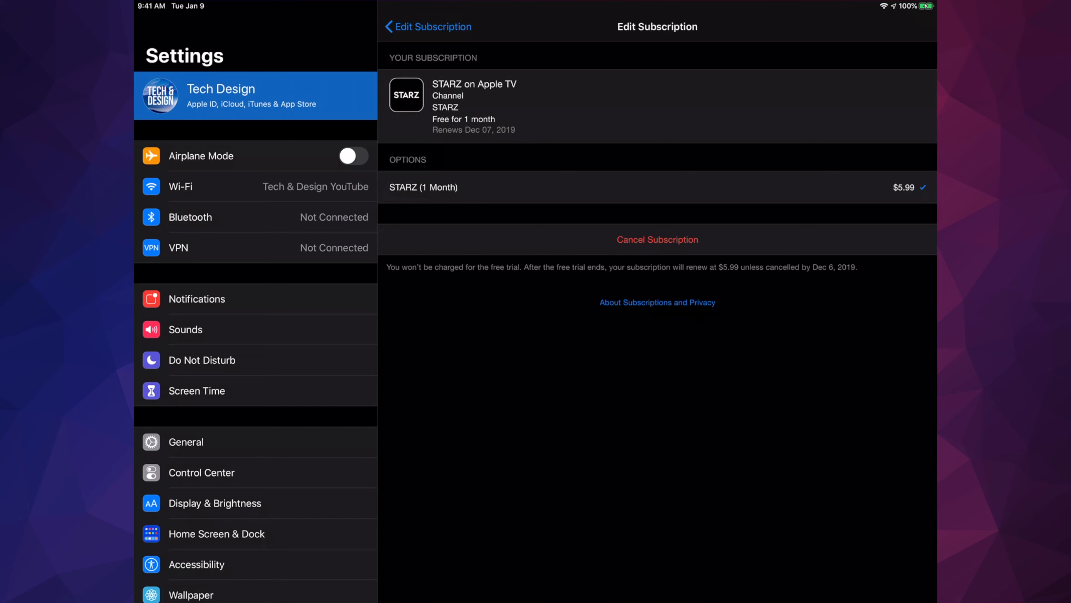
left_click(657, 239)
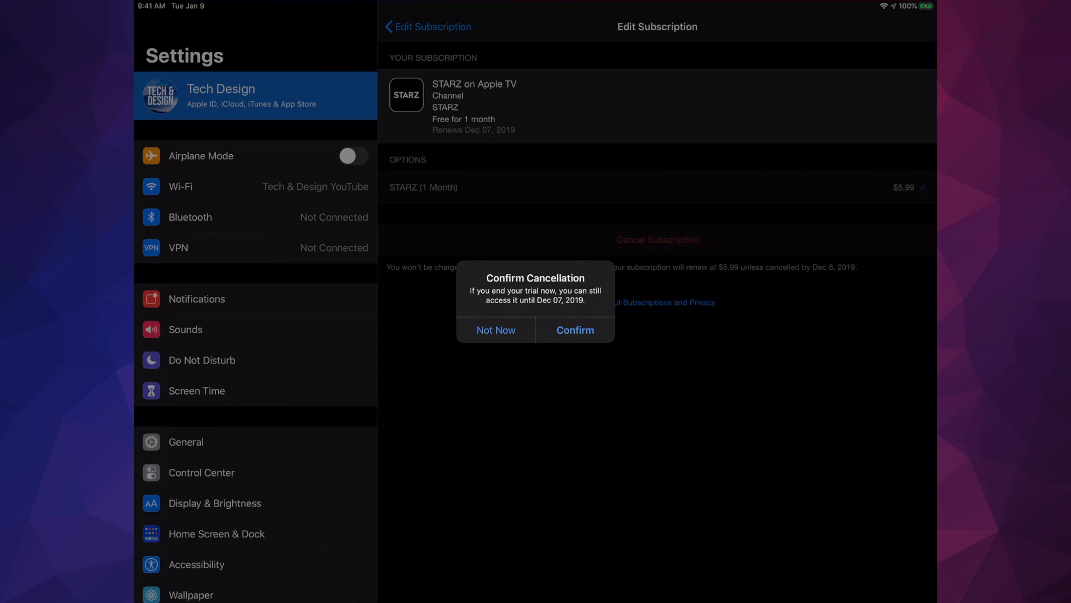
left_click(496, 330)
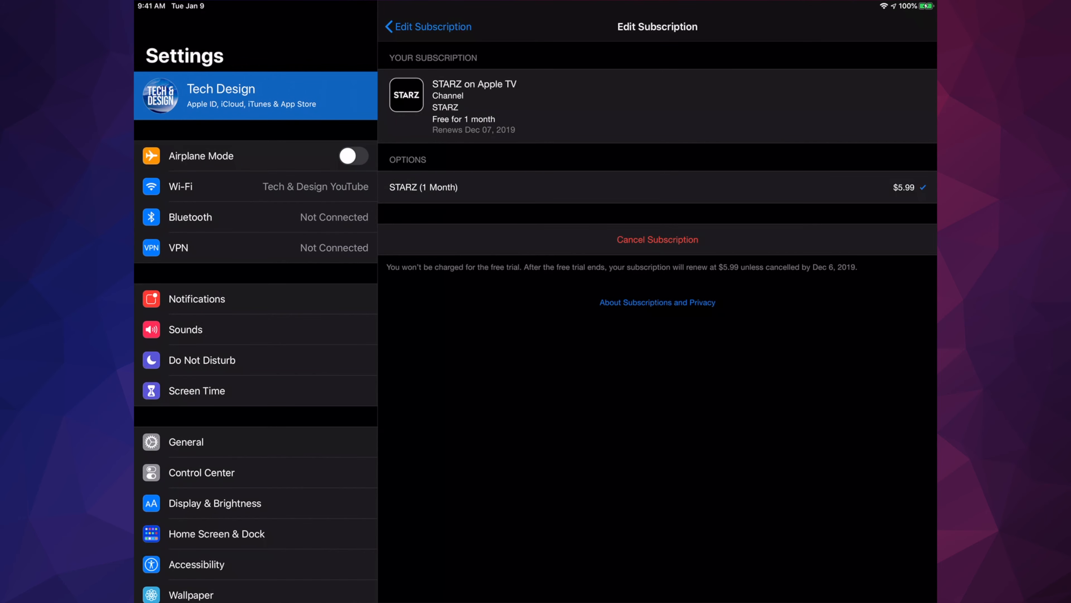
left_click(656, 239)
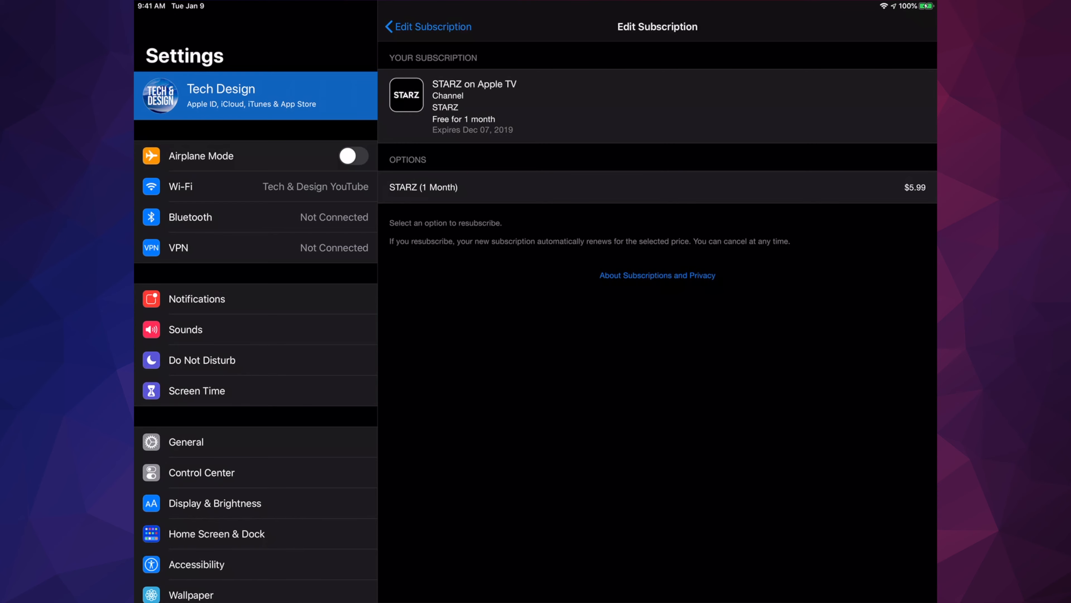
- Return to the full Subscriptions list after cancelling STARZ, now expiring Dec 07, 2019
left_click(428, 27)
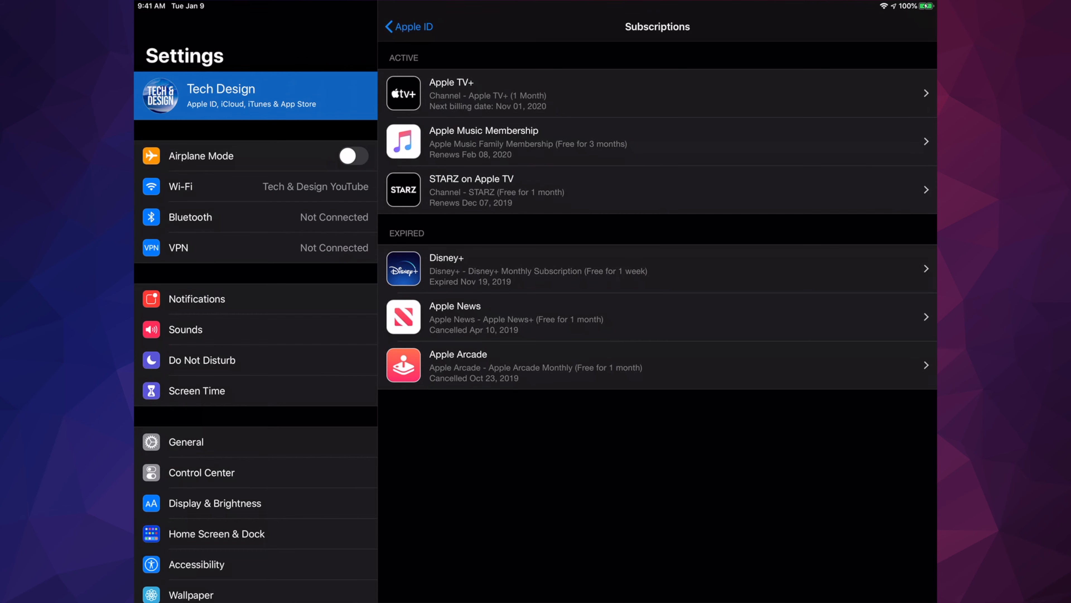